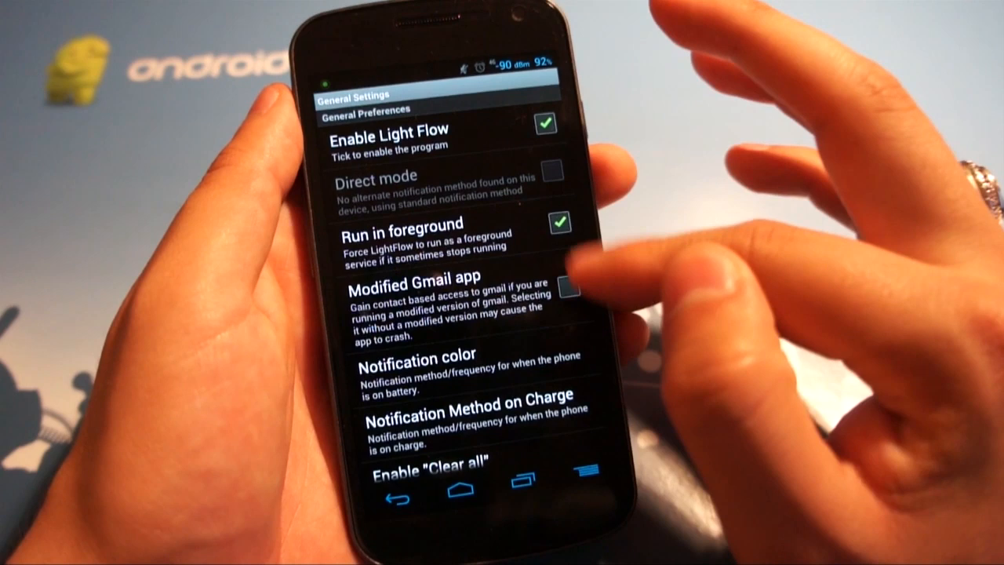
# Leave General Settings for the main menu and open the Notifications event-type list
pyautogui.scroll(-3)
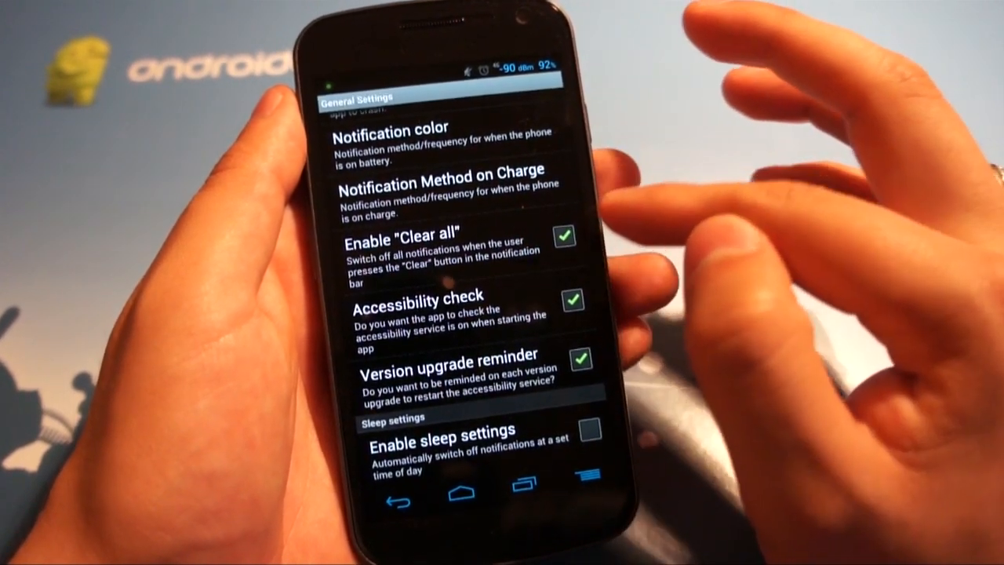
pyautogui.scroll(-3)
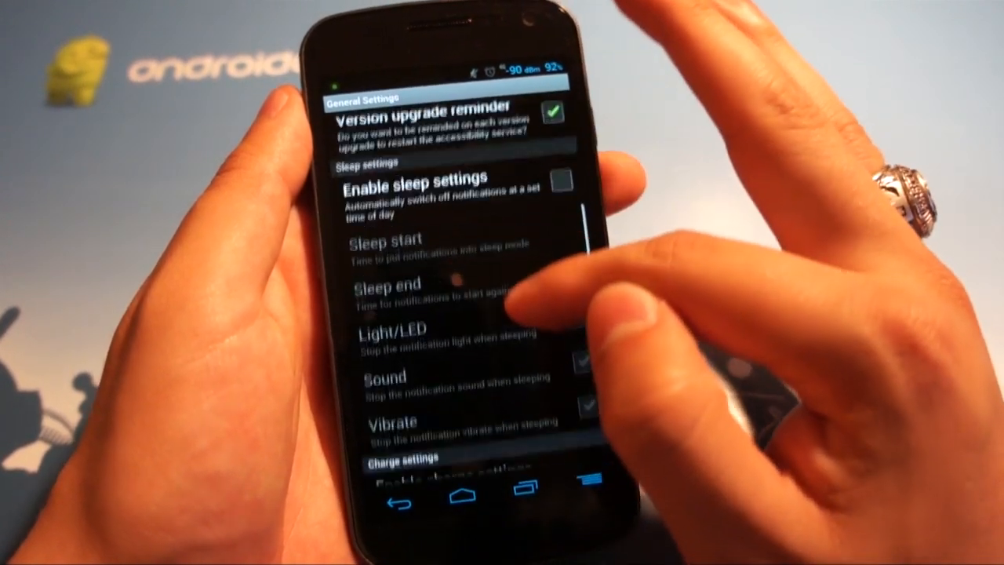
pyautogui.scroll(-3)
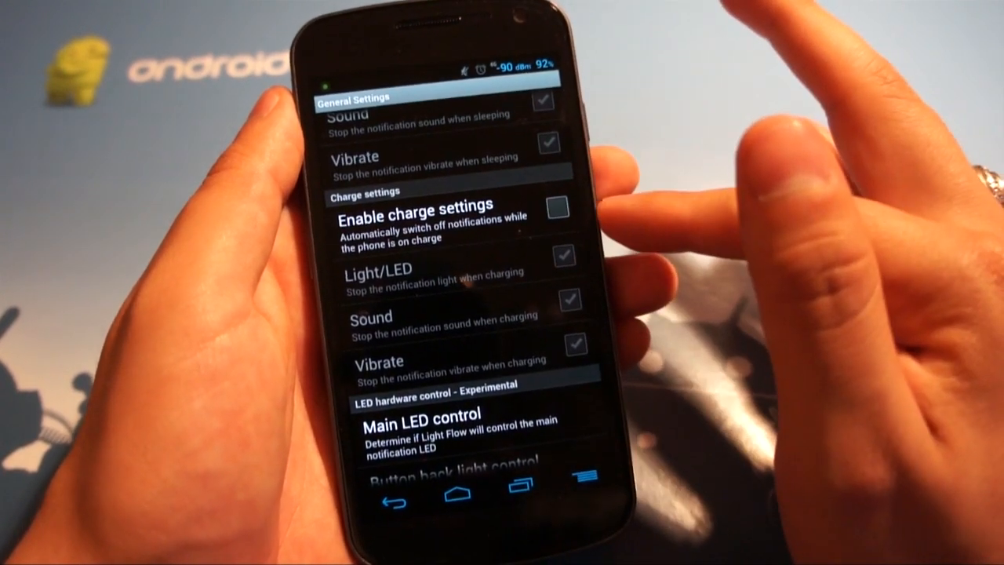
pyautogui.scroll(-3)
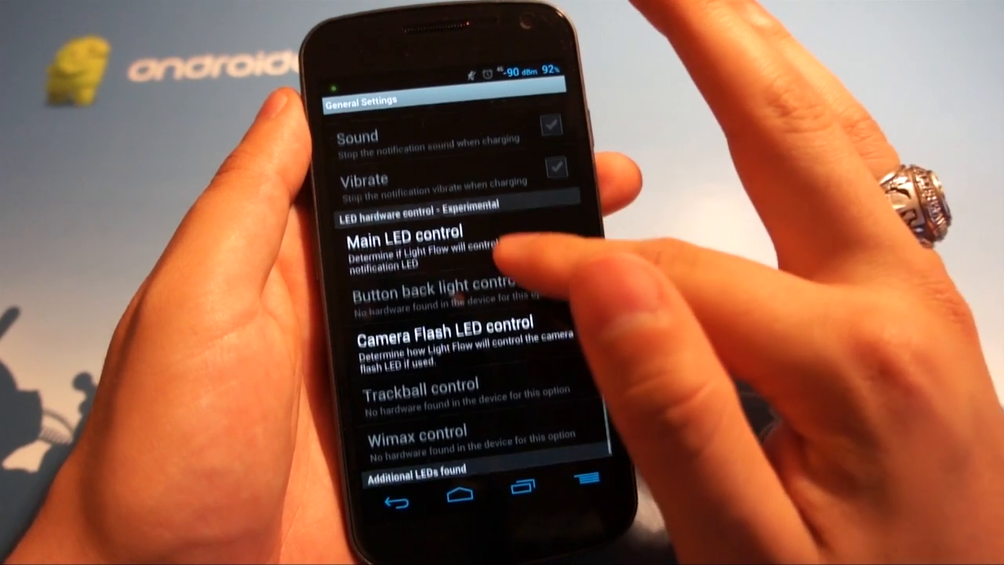
pyautogui.scroll(-3)
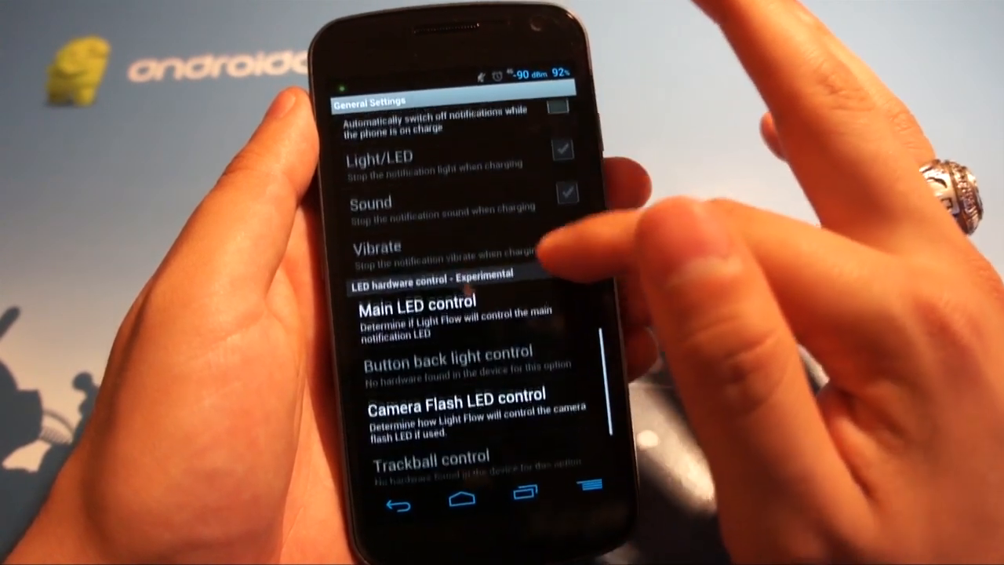
pyautogui.scroll(-3)
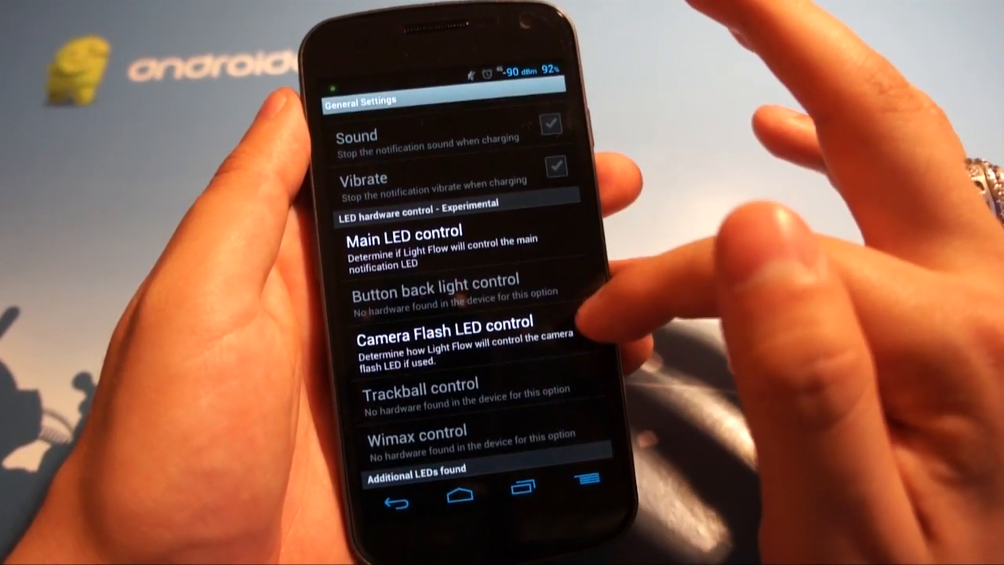
pyautogui.click(411, 496)
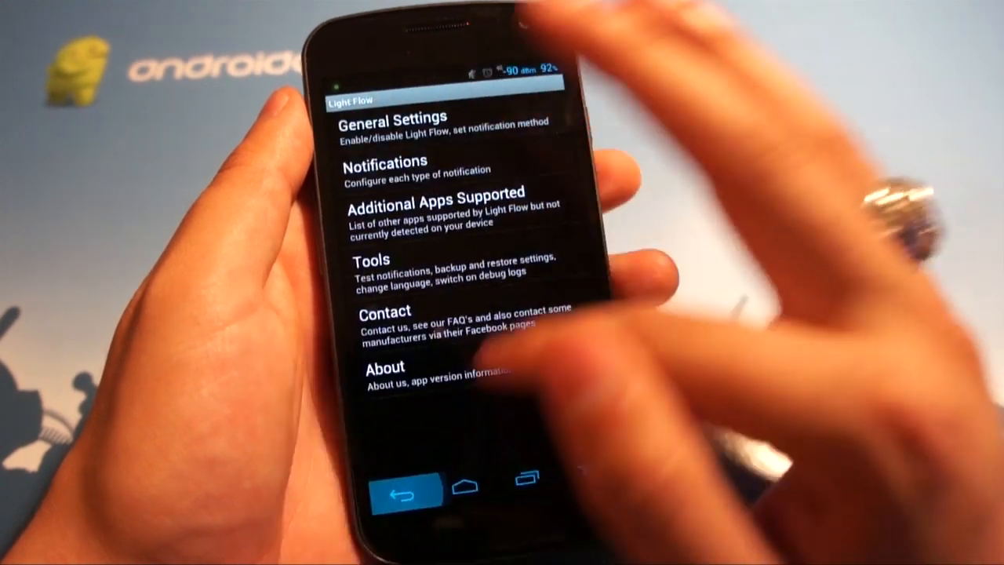
pyautogui.click(397, 167)
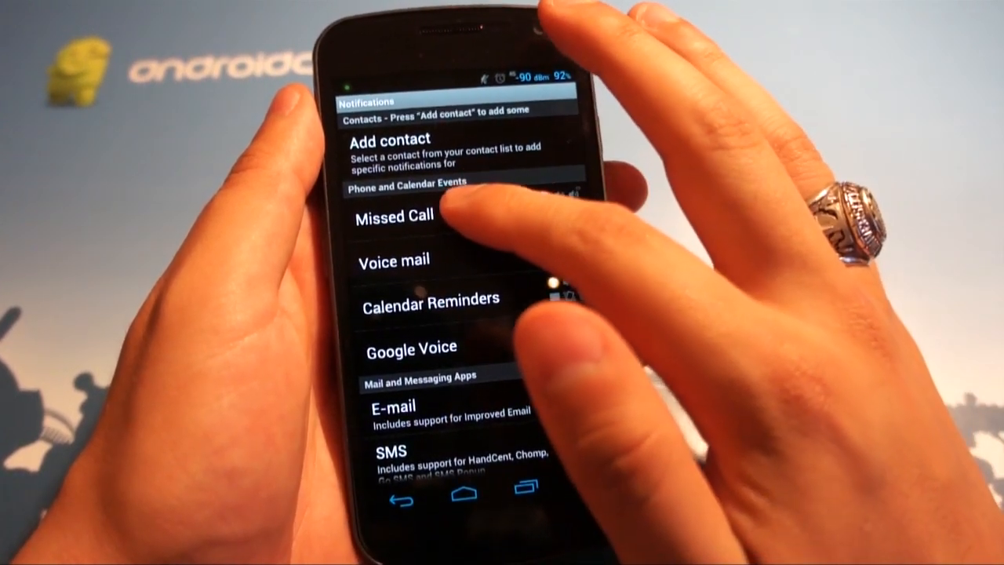
# Open the Missed Call notification settings and bring its Light section into view
pyautogui.click(394, 218)
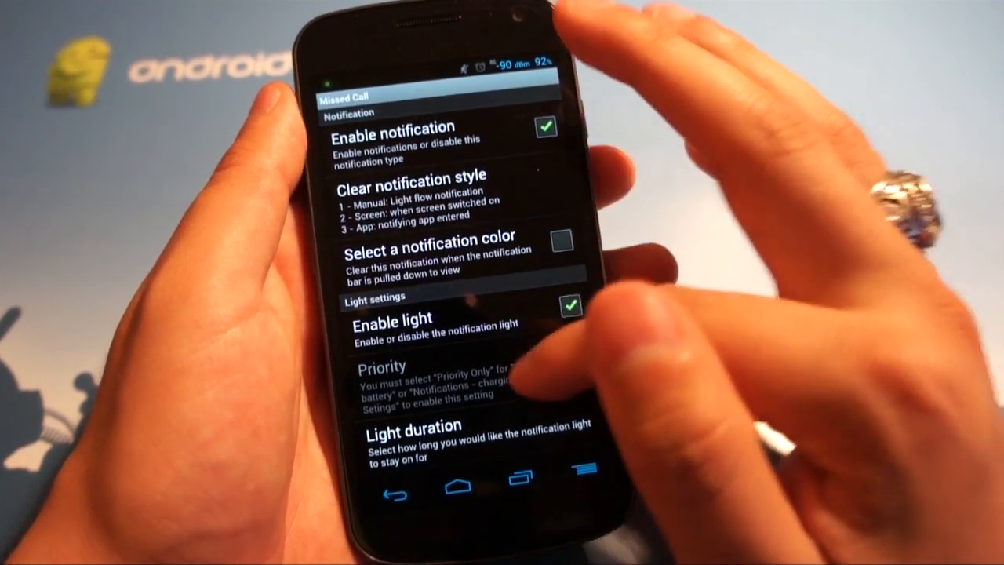
pyautogui.scroll(-3)
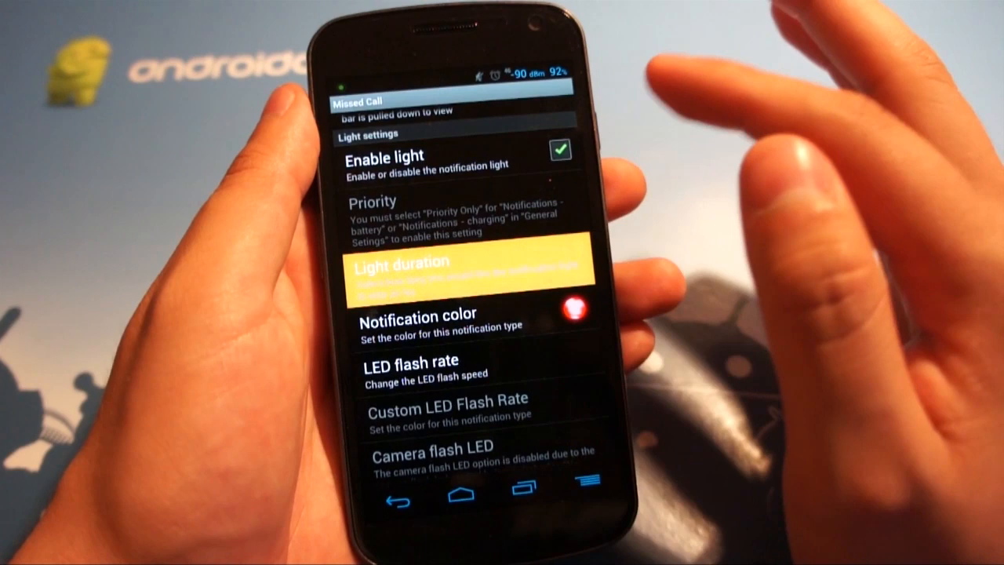
pyautogui.click(402, 262)
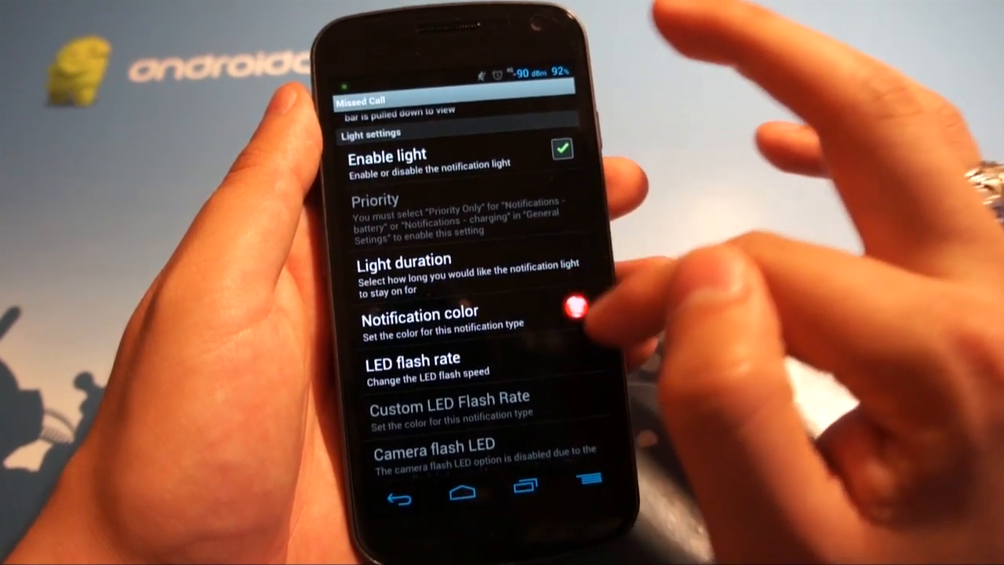
# Open the Missed Call notification color list and scroll through the available colours
pyautogui.click(419, 311)
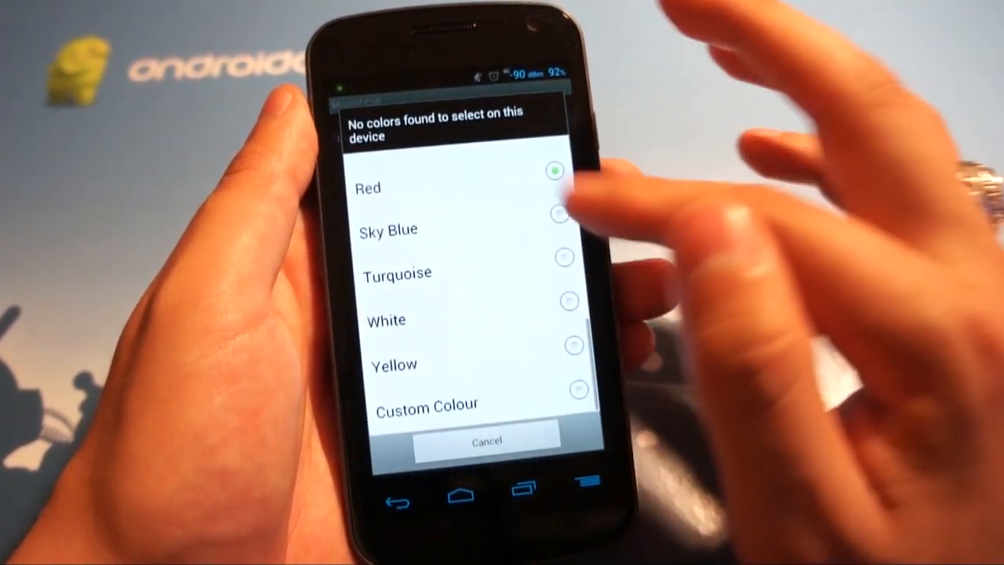
pyautogui.scroll(-3)
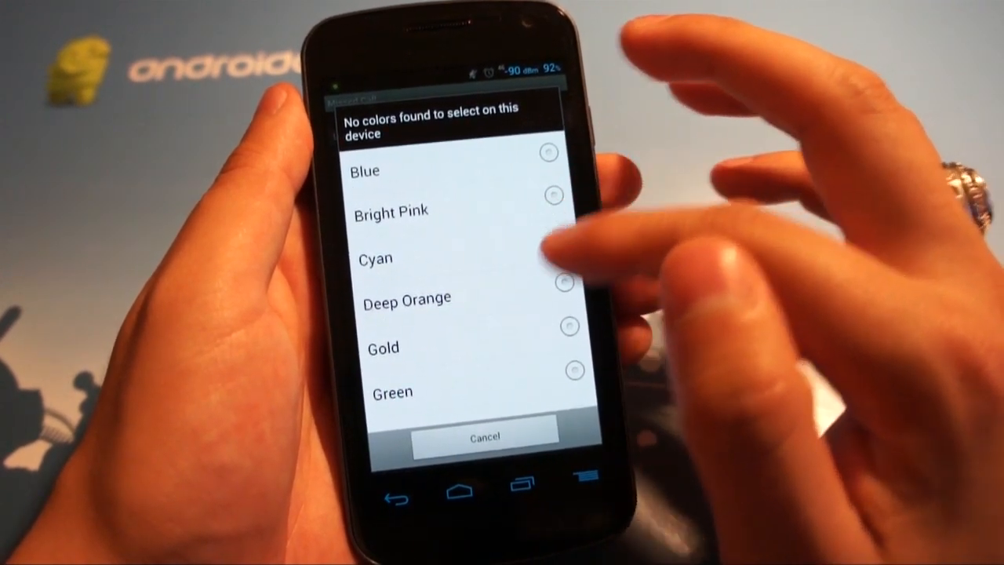
pyautogui.scroll(-3)
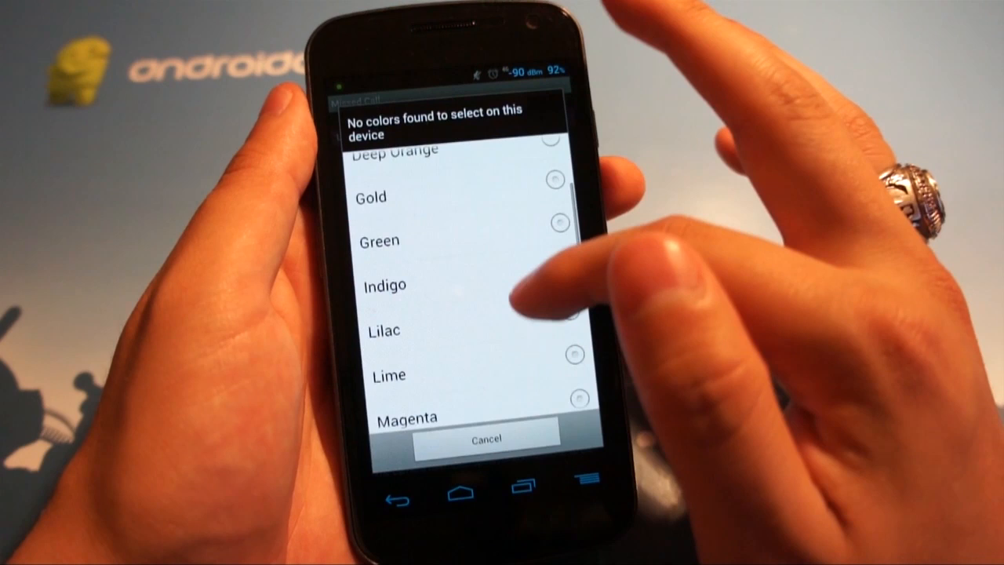
pyautogui.scroll(-3)
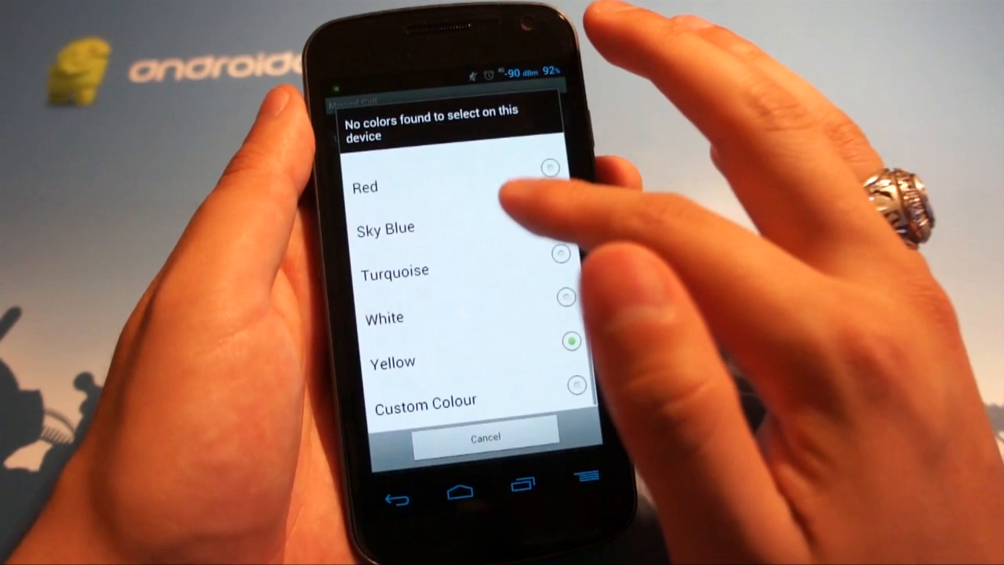
# Set the Missed Call notification color to red
pyautogui.click(484, 436)
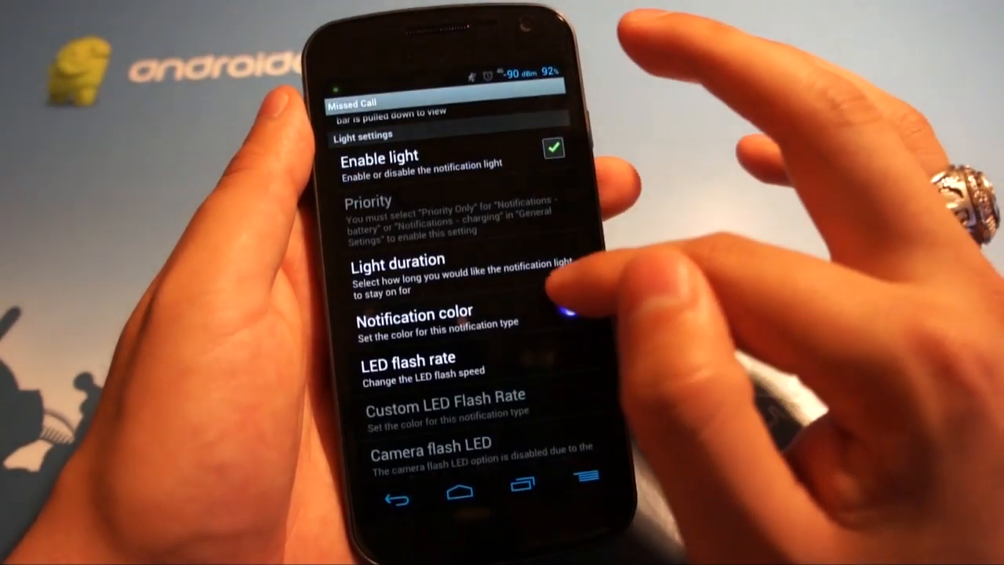
pyautogui.click(413, 321)
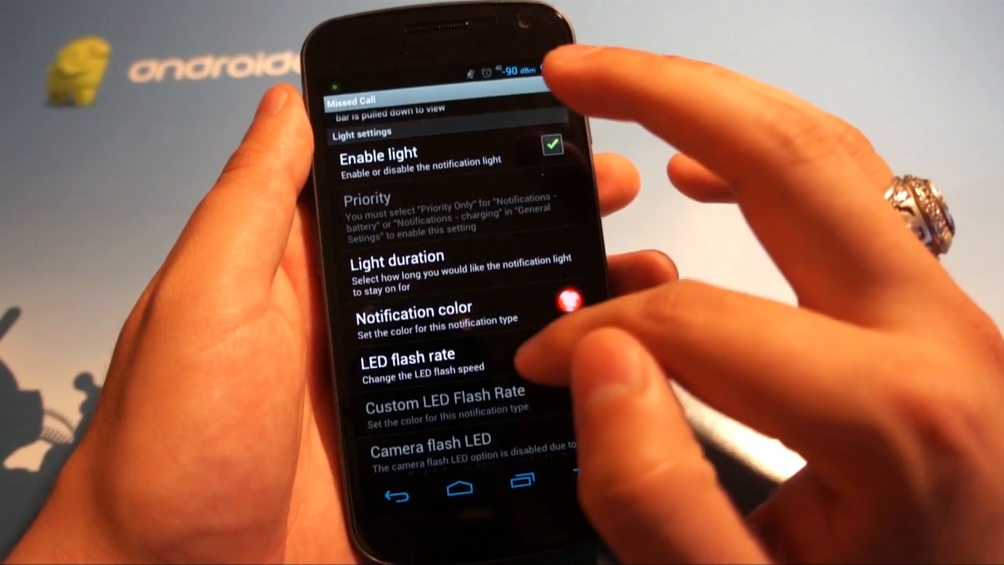
pyautogui.click(408, 354)
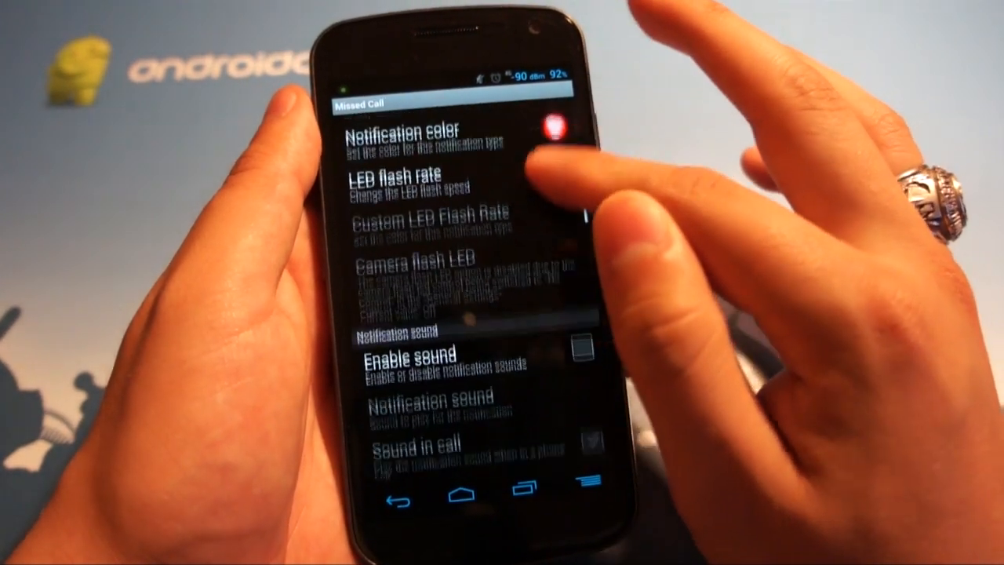
# Scroll through the Missed Call sound and vibrate settings
pyautogui.scroll(-3)
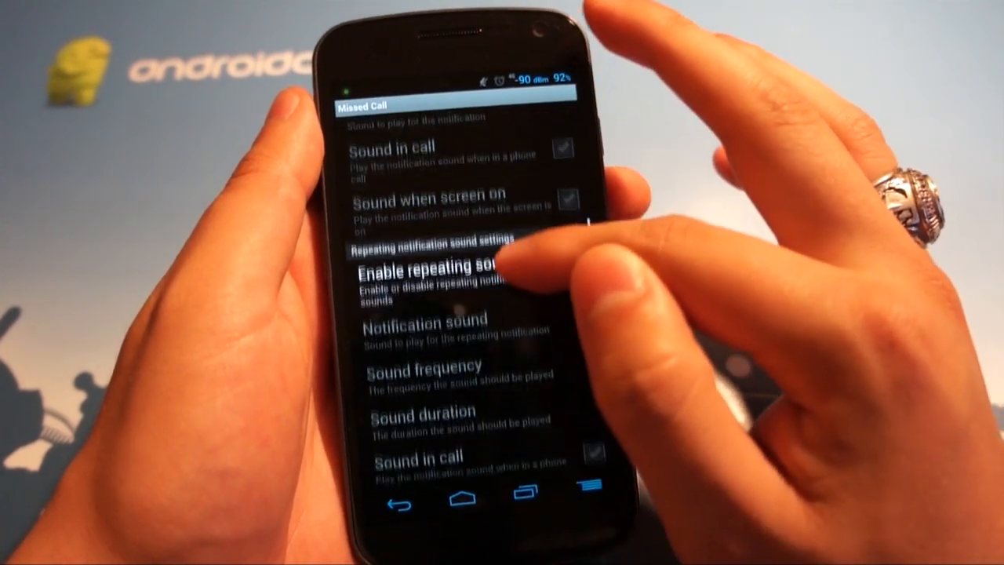
pyautogui.scroll(-3)
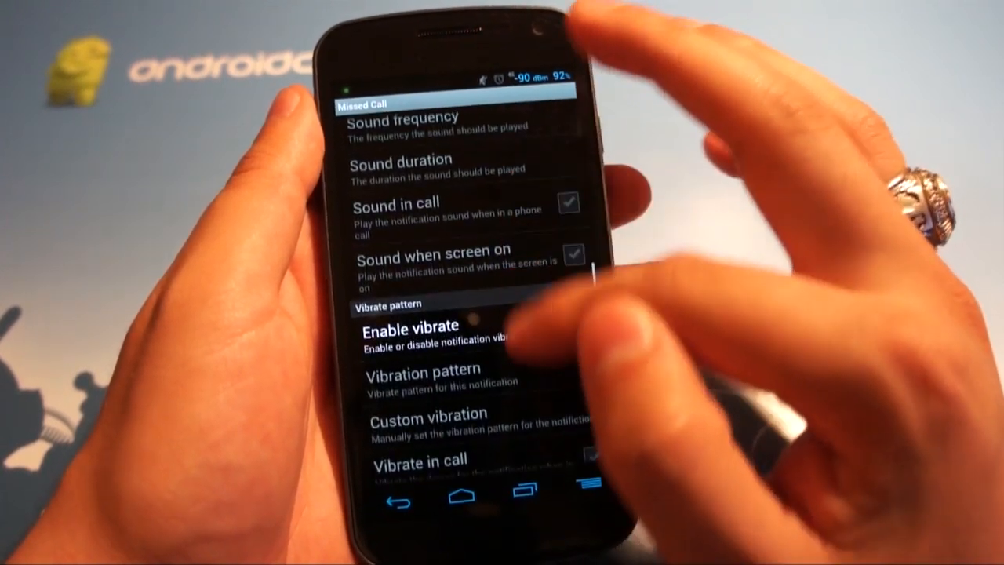
pyautogui.scroll(-3)
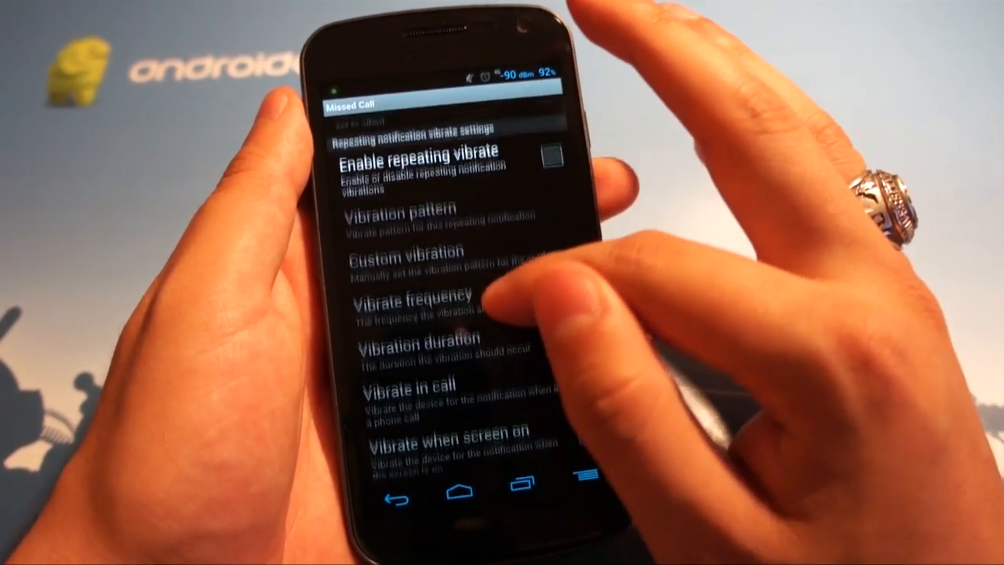
pyautogui.scroll(-3)
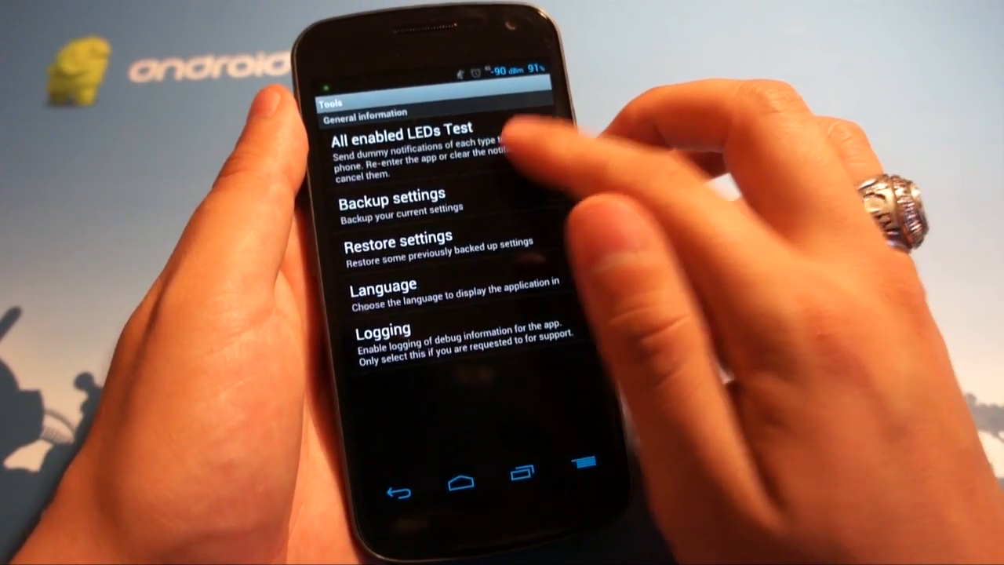
# Start the All enabled LEDs Test from the Tools page
pyautogui.click(414, 134)
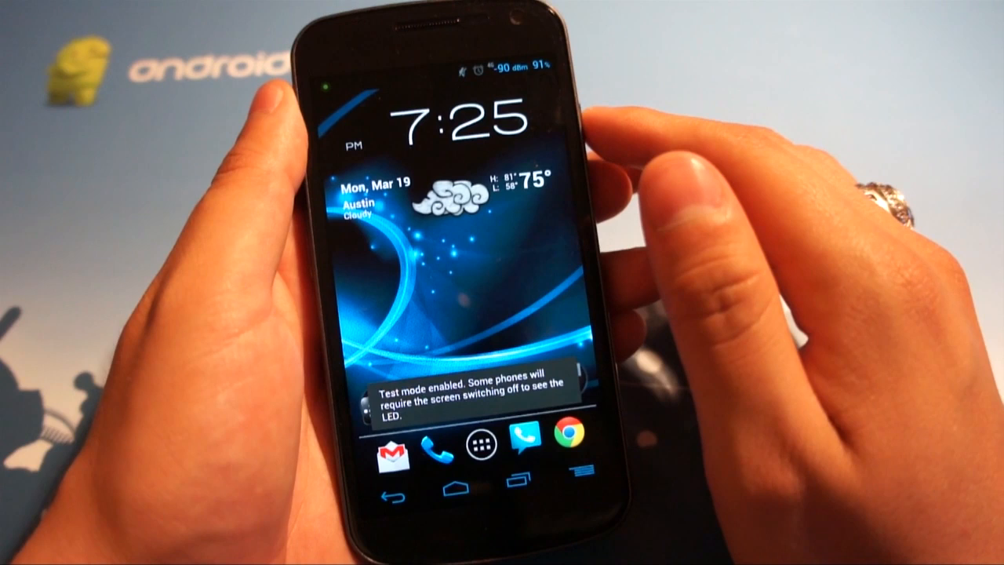